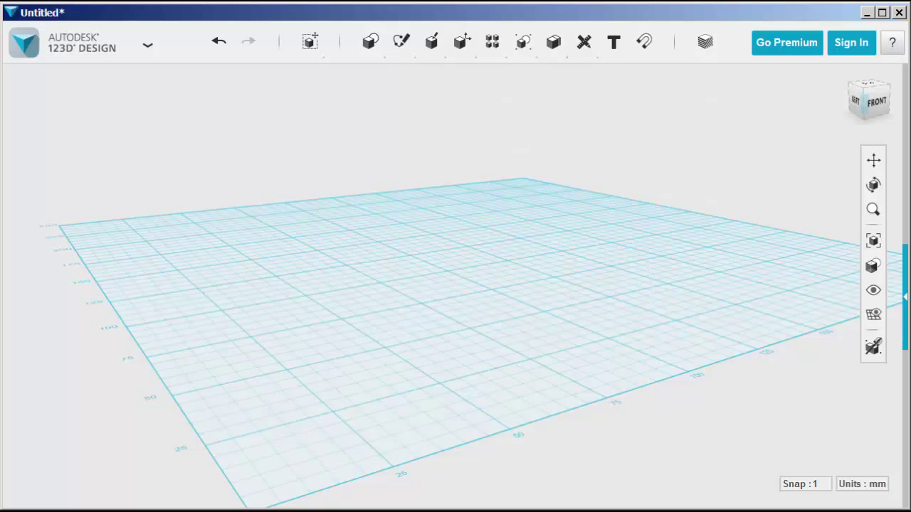
pyautogui.moveTo(807, 119)
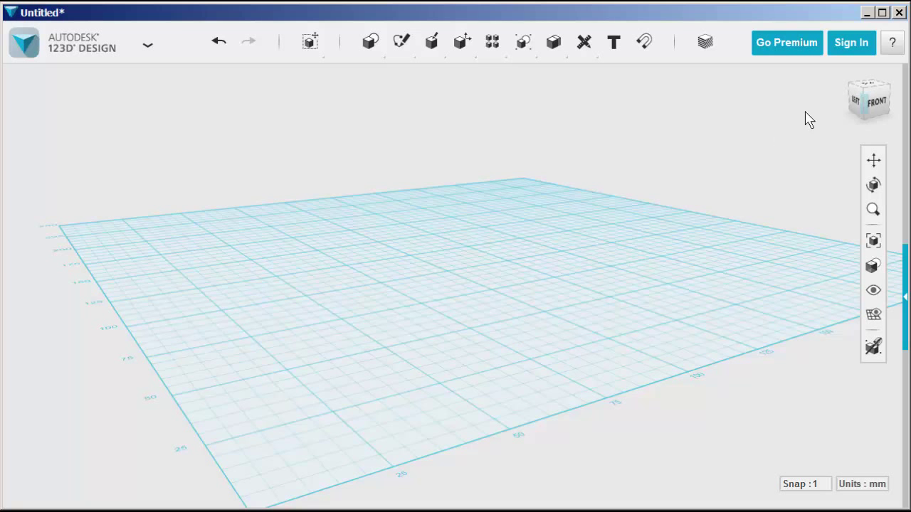
# Step: From Top view, place a Primitives circle with radius 20 mm near the grid centre
pyautogui.click(866, 97)
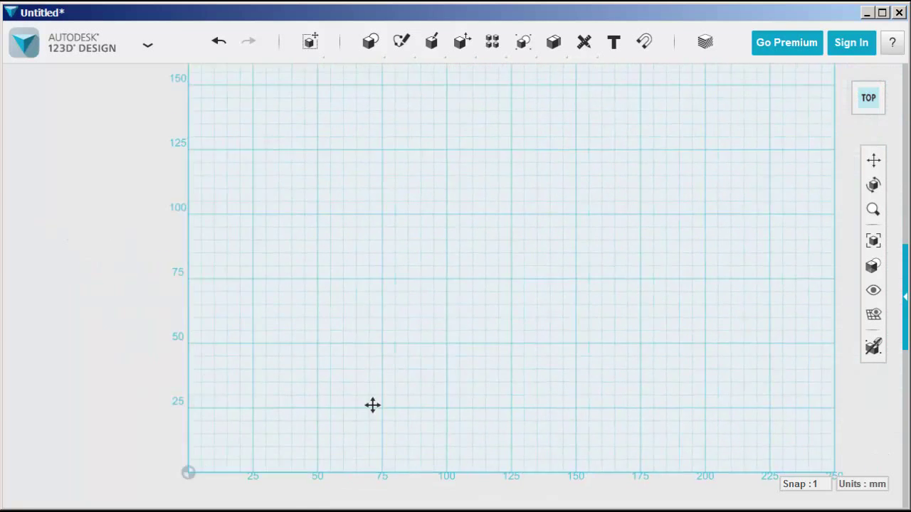
pyautogui.moveTo(373, 404); pyautogui.dragTo(384, 126)
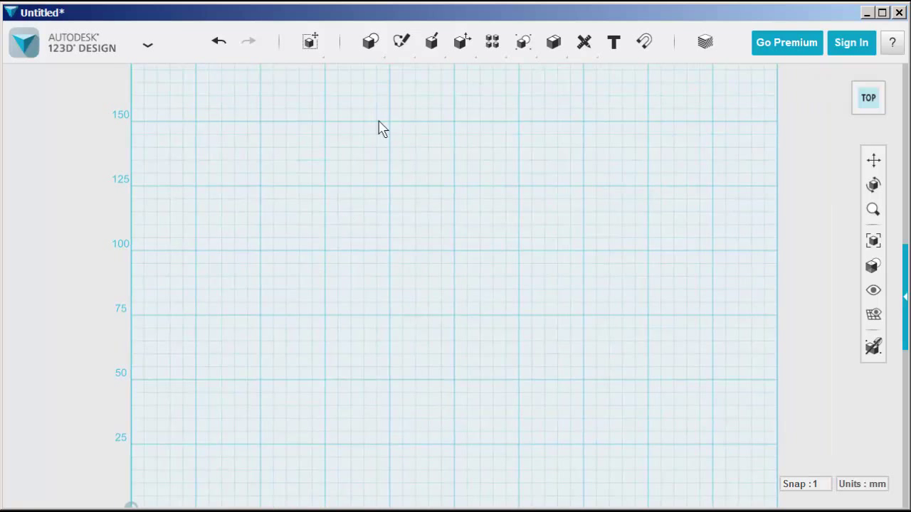
pyautogui.click(373, 40)
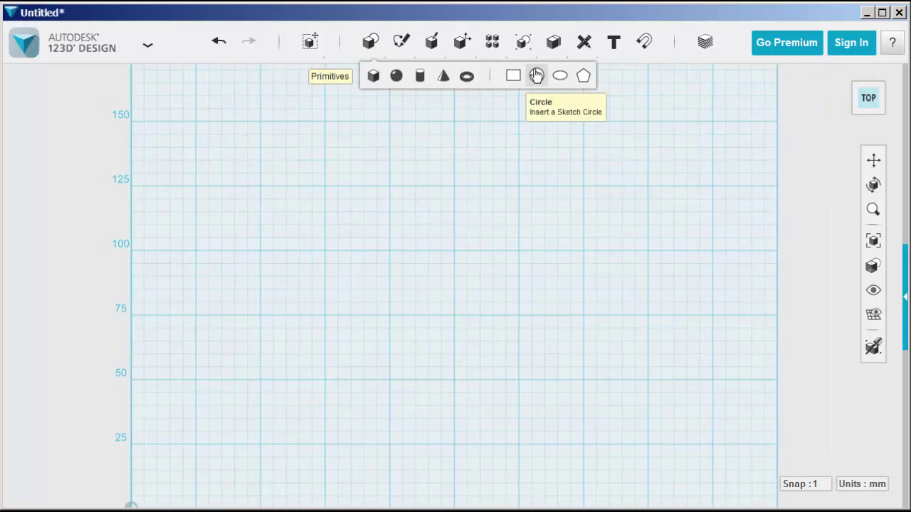
pyautogui.click(538, 77)
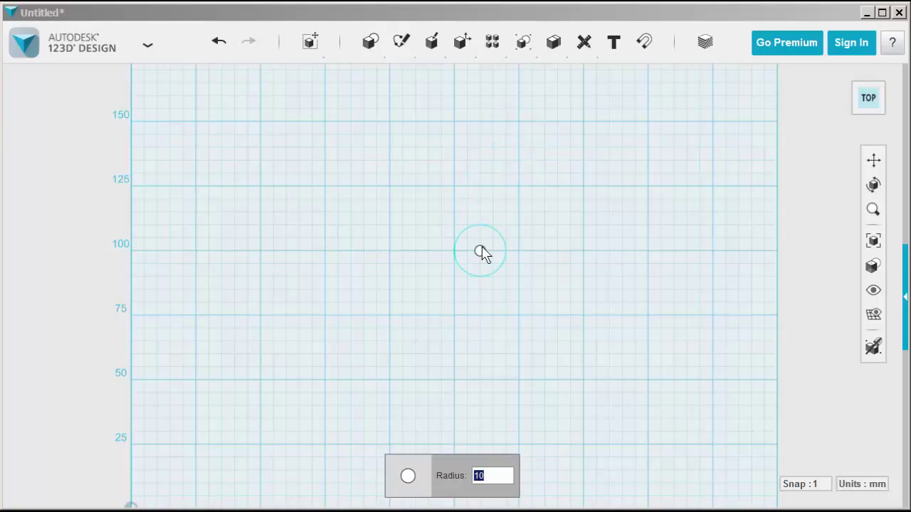
pyautogui.write('2')
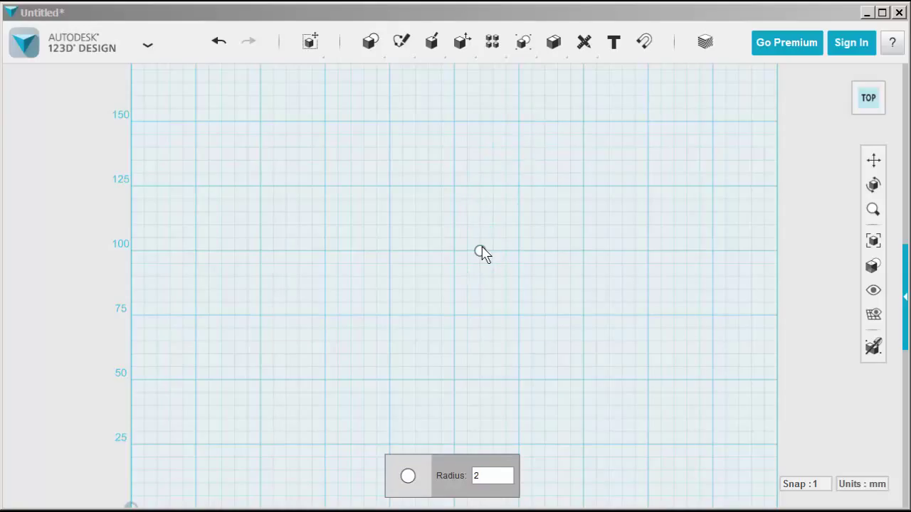
pyautogui.write('0')
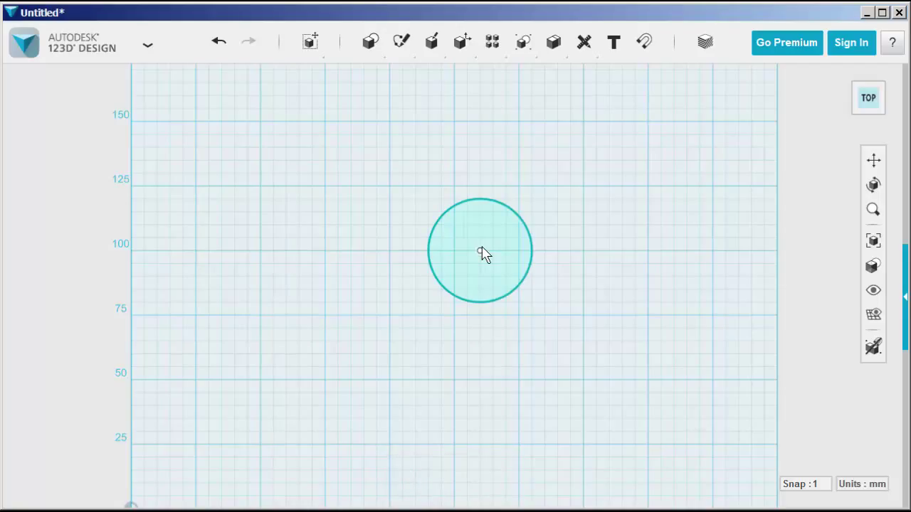
# Step: Spline a closed wavy ray outline rising from the circle's top edge
pyautogui.click(402, 40)
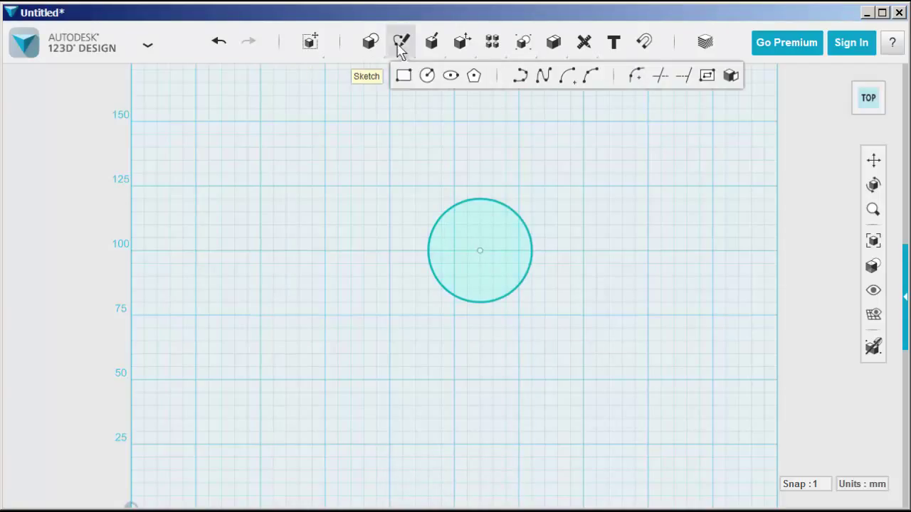
pyautogui.moveTo(542, 76)
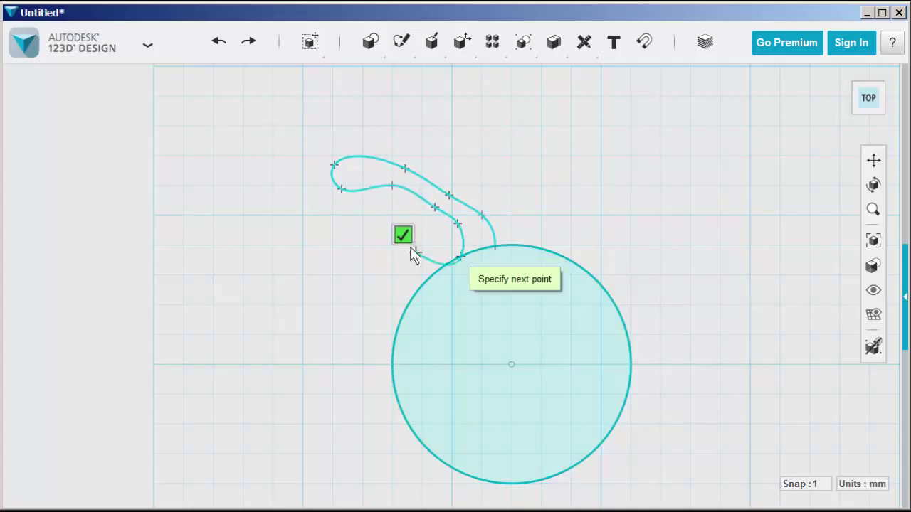
pyautogui.click(402, 235)
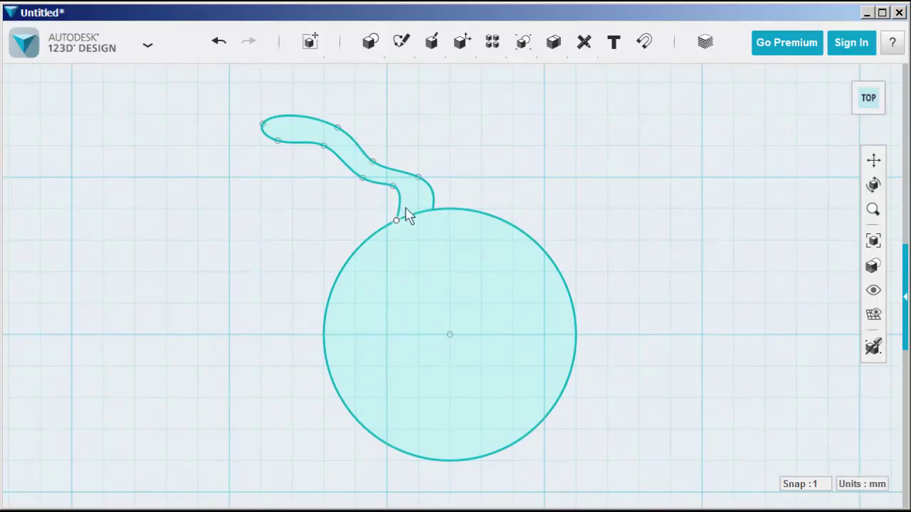
# Step: Circular-pattern the wavy ray sketch around the circle's centre into a sun outline
pyautogui.click(410, 202)
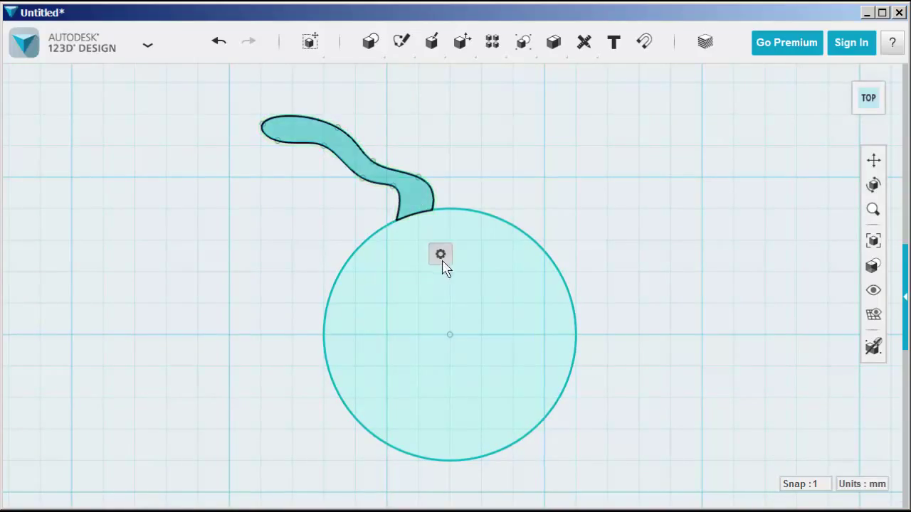
pyautogui.click(439, 253)
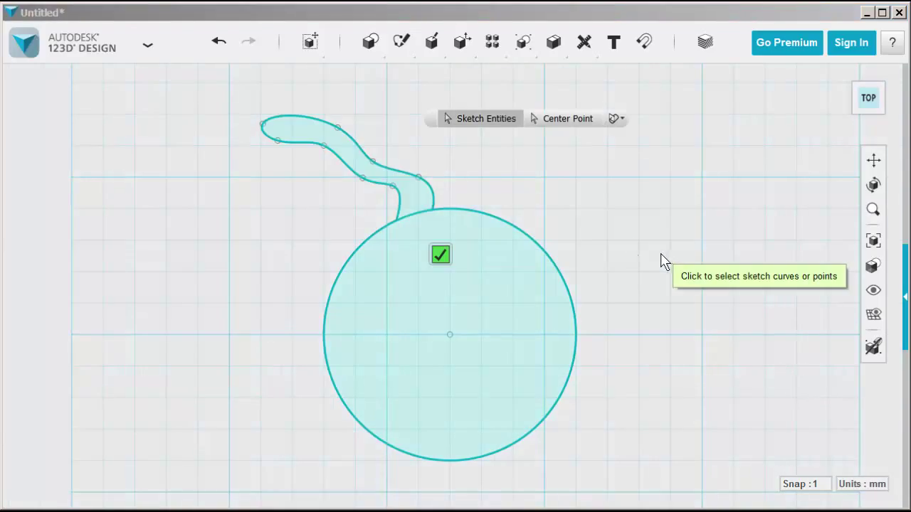
pyautogui.moveTo(399, 188)
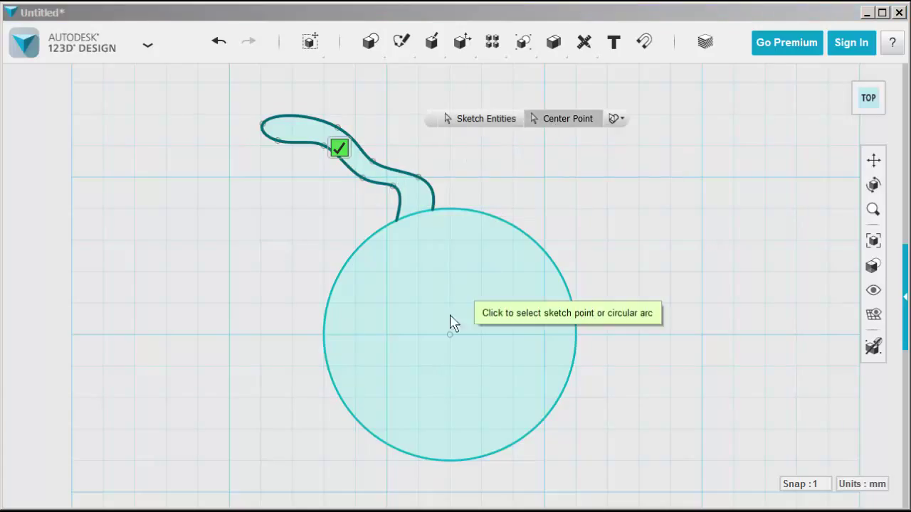
pyautogui.moveTo(450, 342)
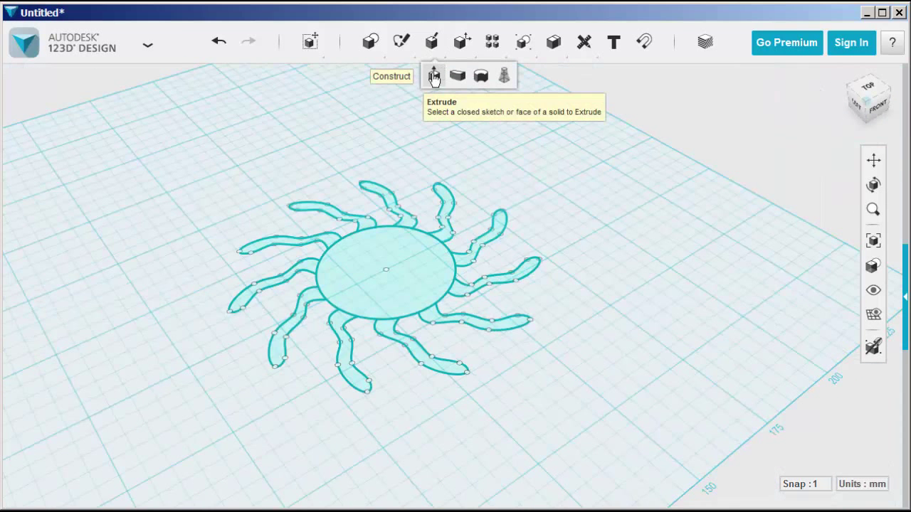
# Step: Extrude the sun sketch into a solid and hide the sketch lines
pyautogui.click(432, 74)
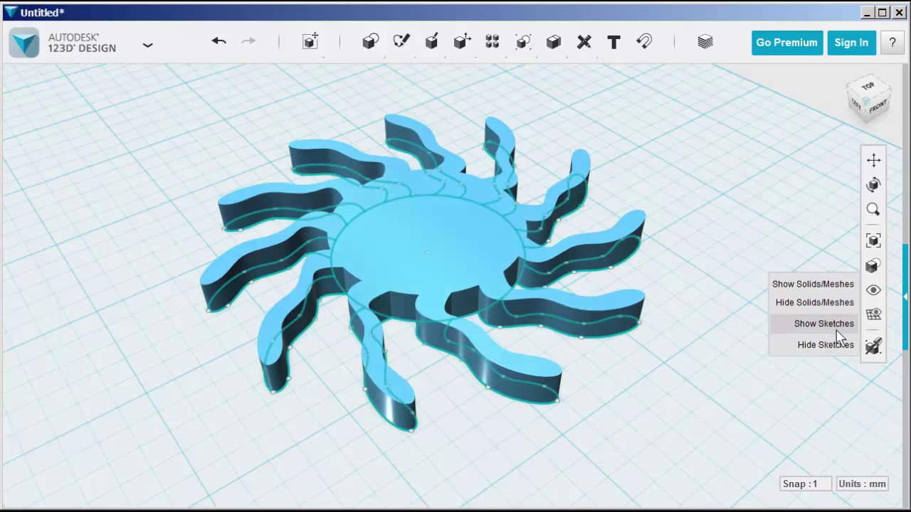
pyautogui.click(825, 345)
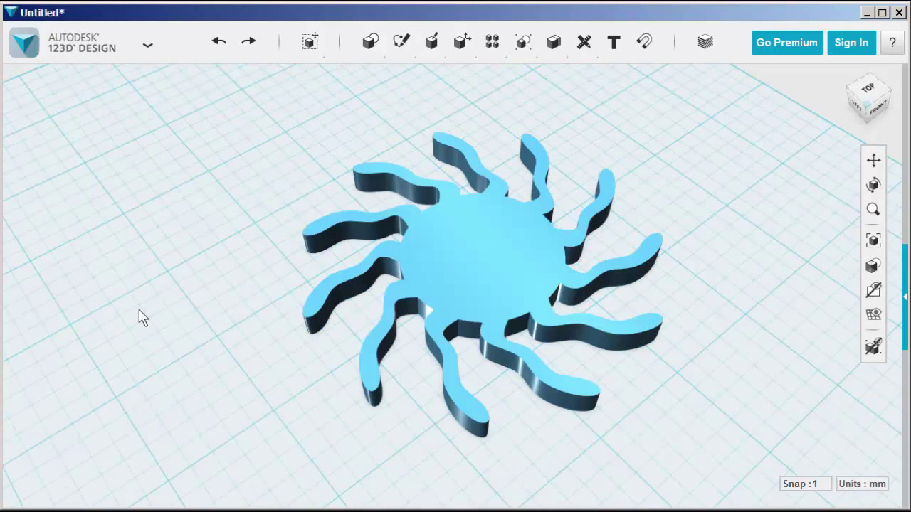
pyautogui.moveTo(367, 68)
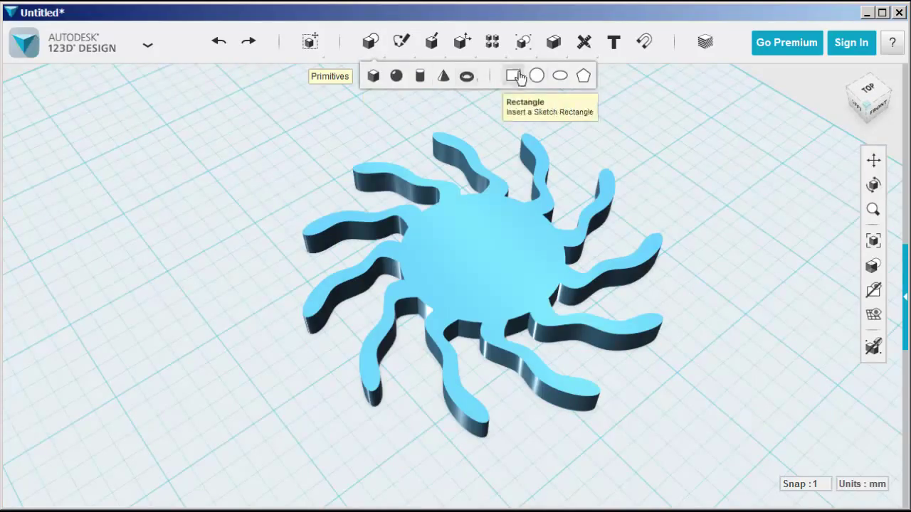
# Step: Sketch a smaller circle of radius 15 mm floating above the sun solid's centre
pyautogui.click(537, 77)
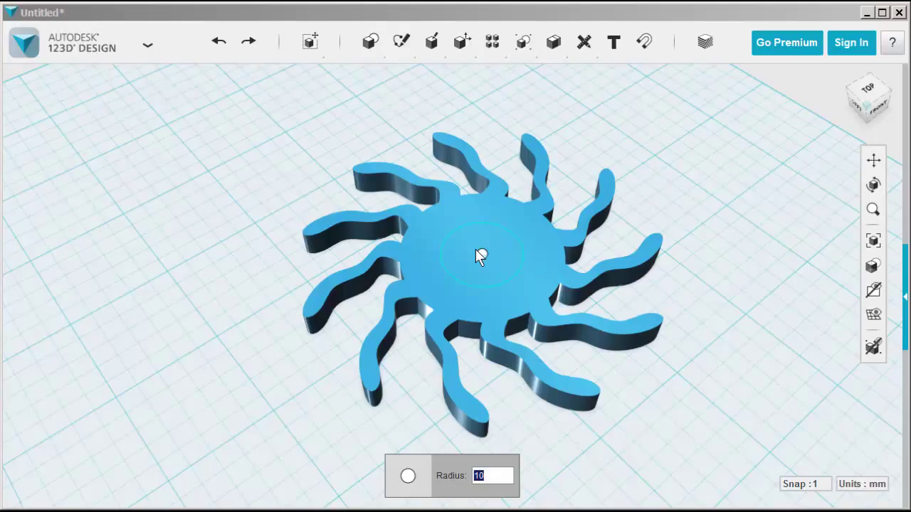
pyautogui.write('1')
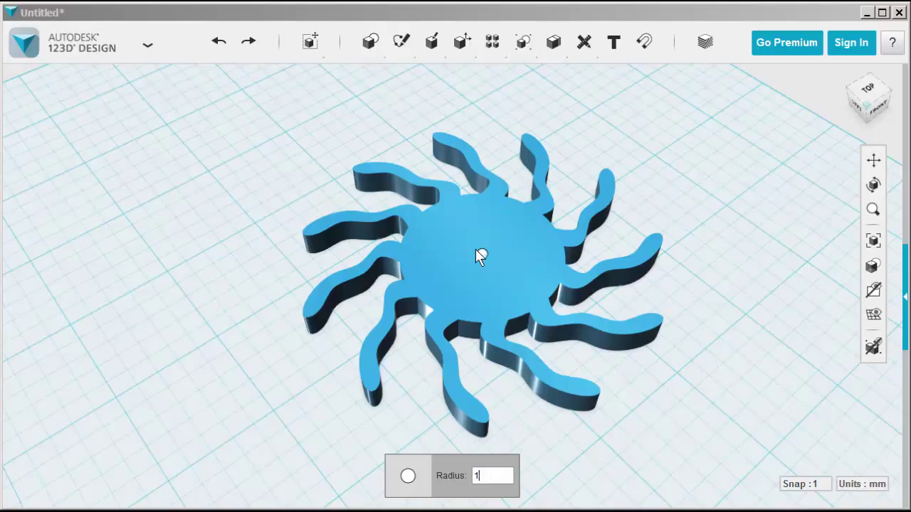
pyautogui.write('15')
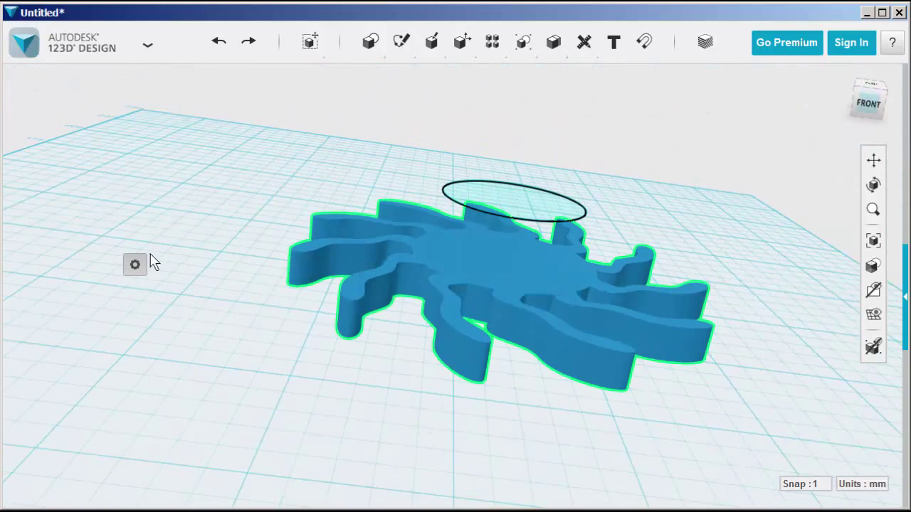
# Step: Loft the sun's top face up to the small floating circle so the rays taper inward
pyautogui.click(134, 264)
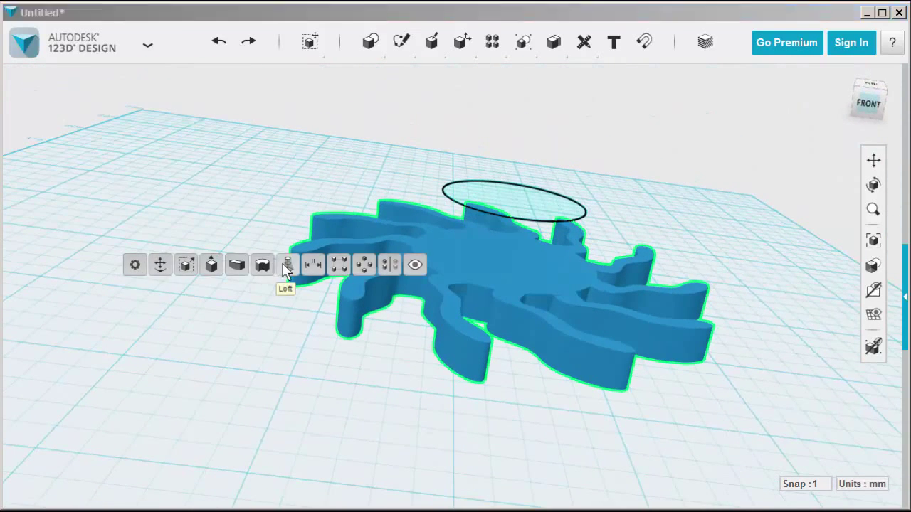
pyautogui.click(284, 264)
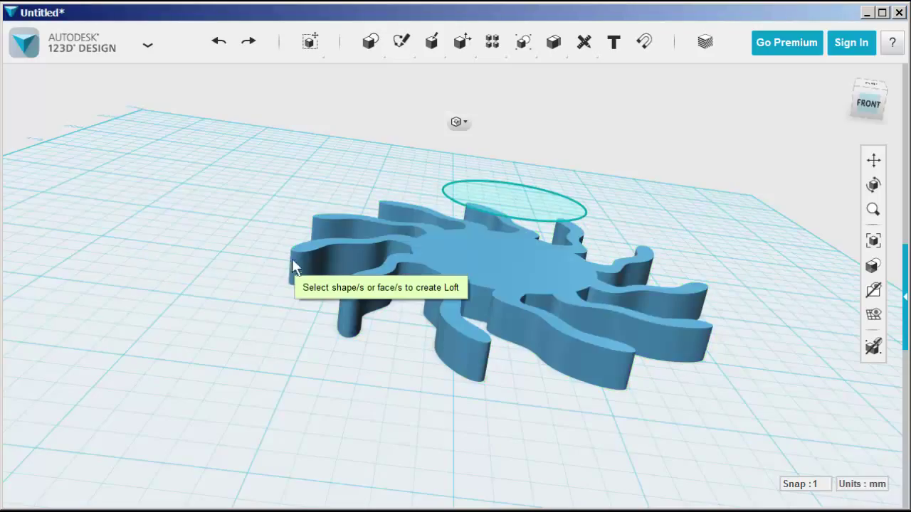
pyautogui.click(464, 253)
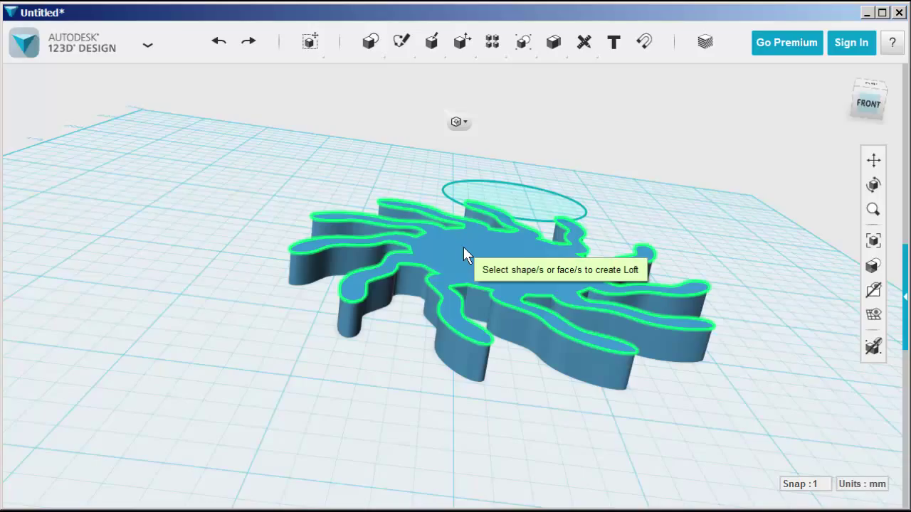
pyautogui.moveTo(459, 225)
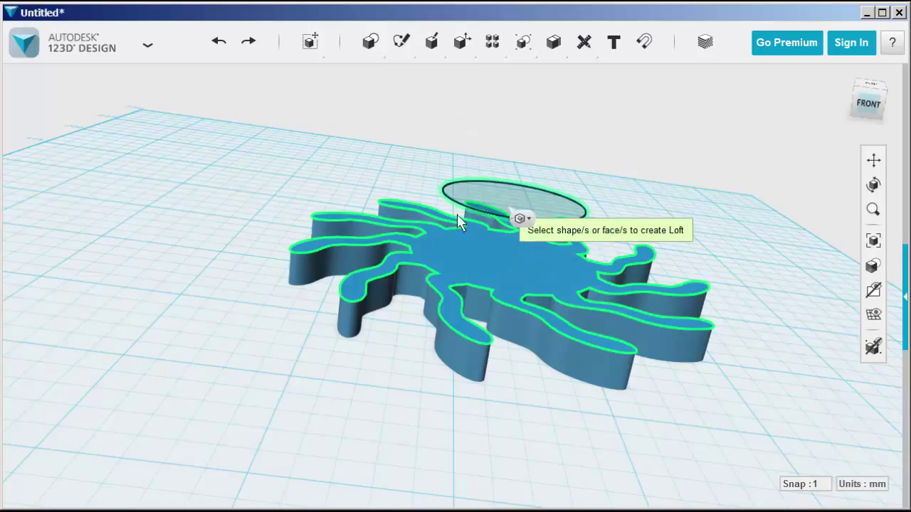
pyautogui.moveTo(276, 338)
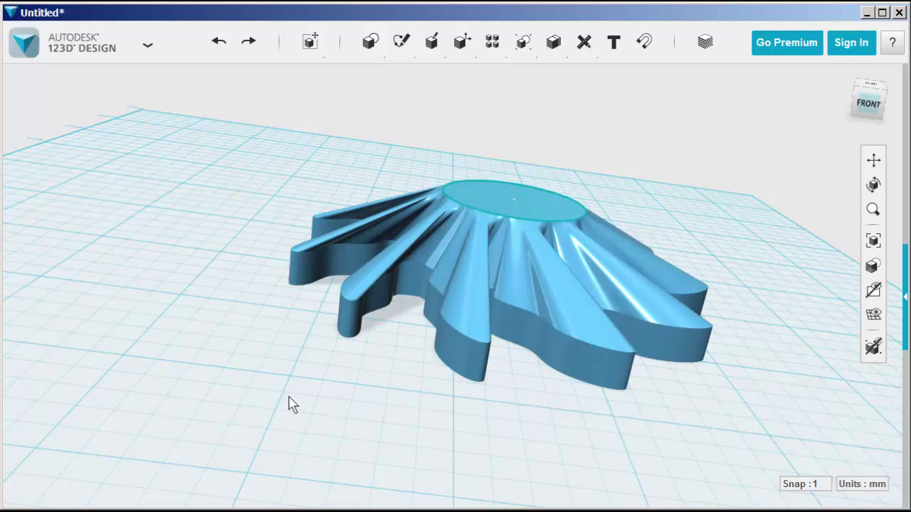
pyautogui.moveTo(291, 401); pyautogui.dragTo(353, 390)
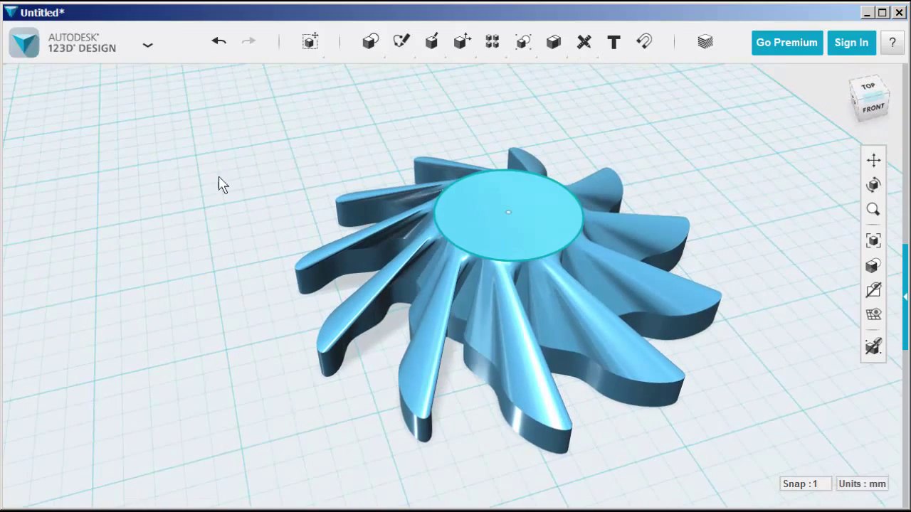
# Step: Place a sphere on the top ellipse and lower it into the lofted body as a hub
pyautogui.click(370, 40)
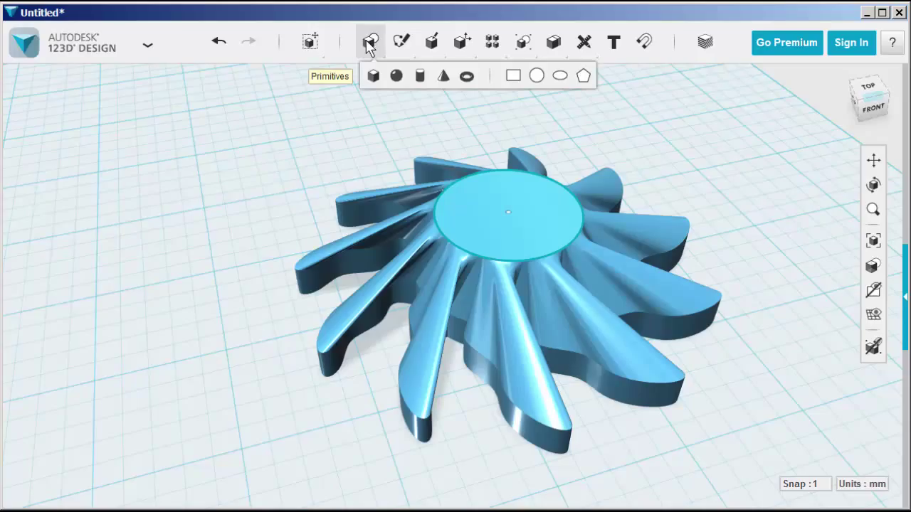
pyautogui.moveTo(353, 44)
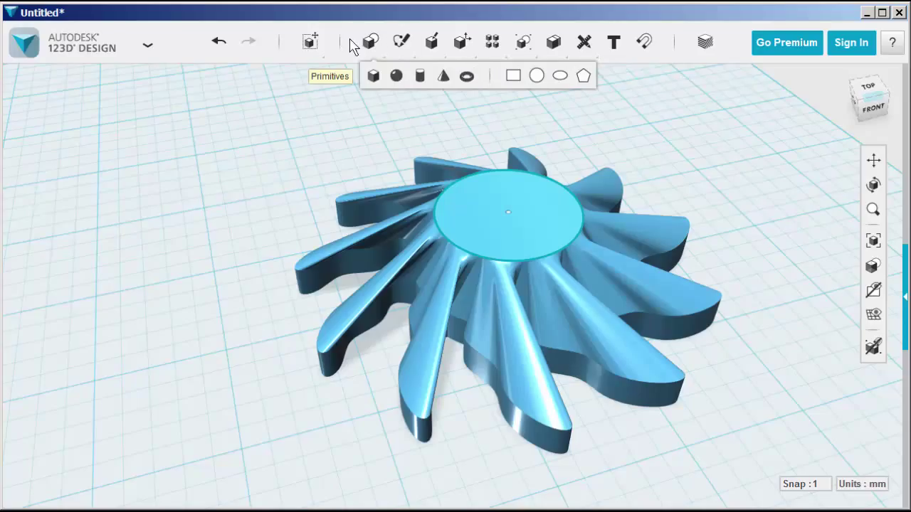
pyautogui.click(395, 75)
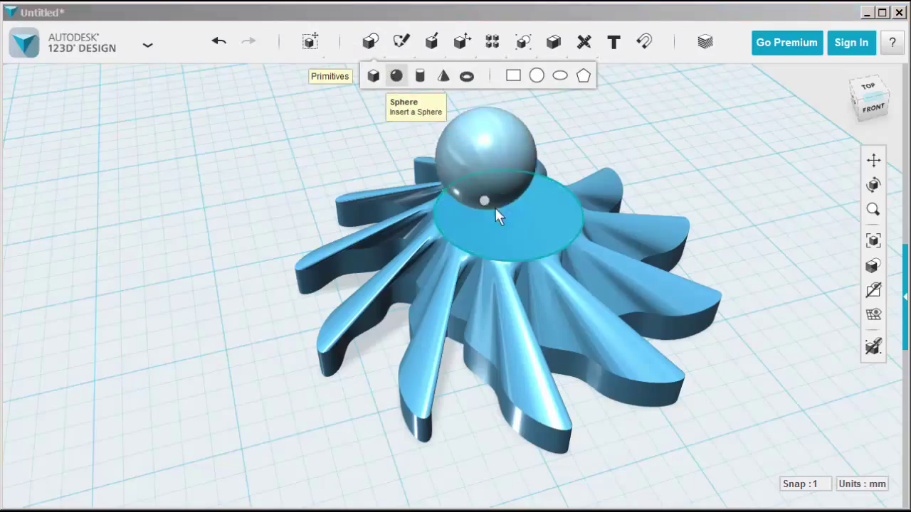
pyautogui.click(498, 213)
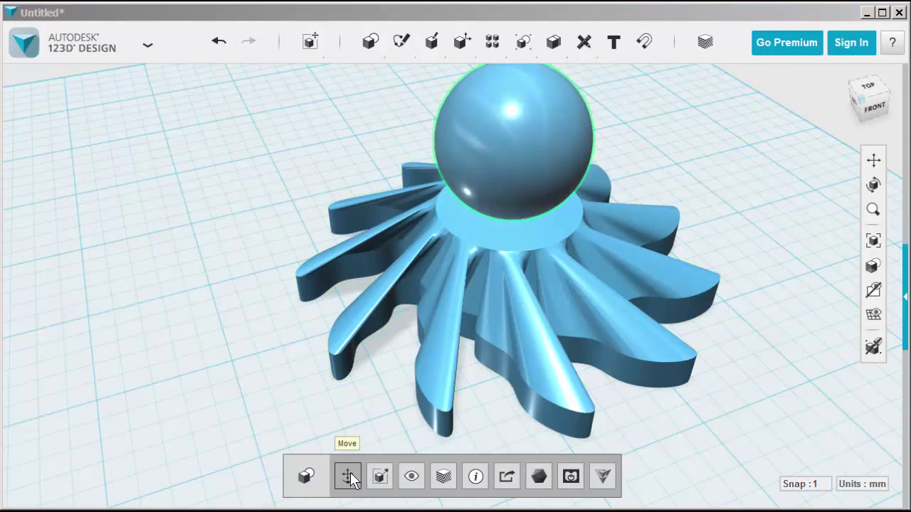
pyautogui.click(345, 476)
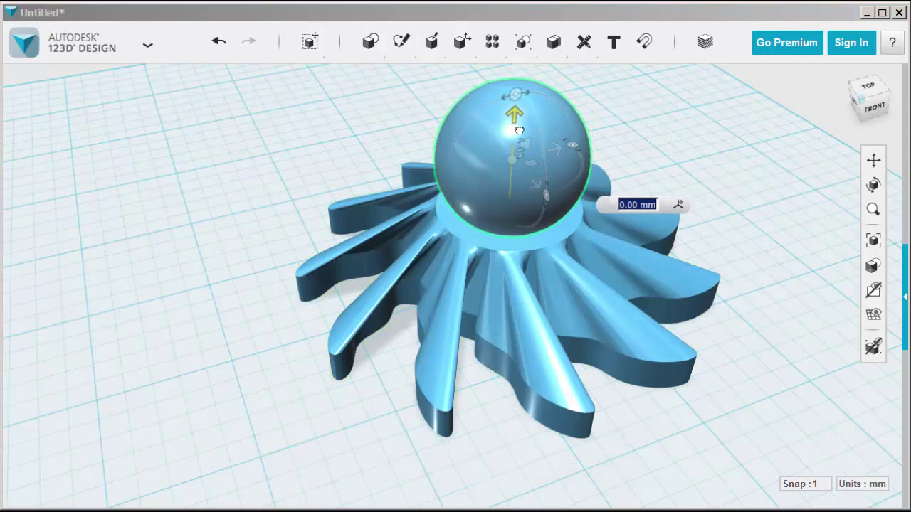
pyautogui.moveTo(515, 114); pyautogui.dragTo(515, 176)
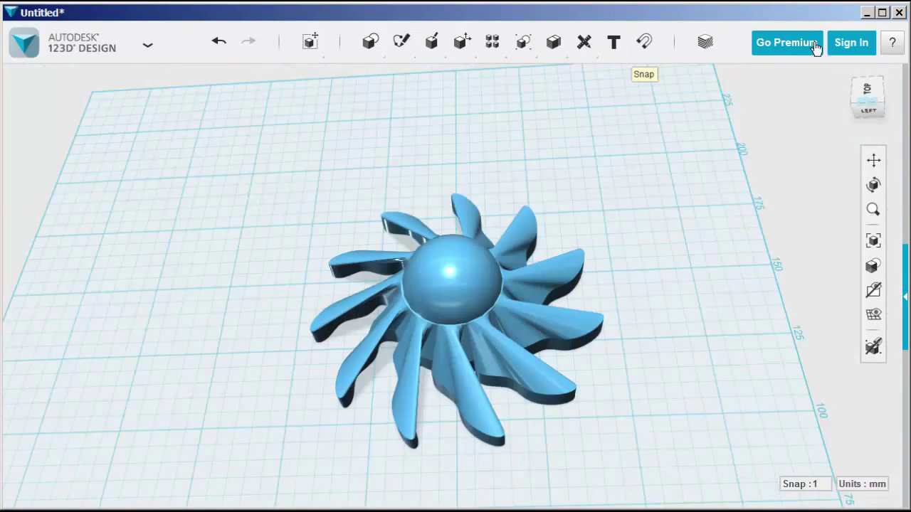
pyautogui.moveTo(456, 285); pyautogui.dragTo(216, 299)
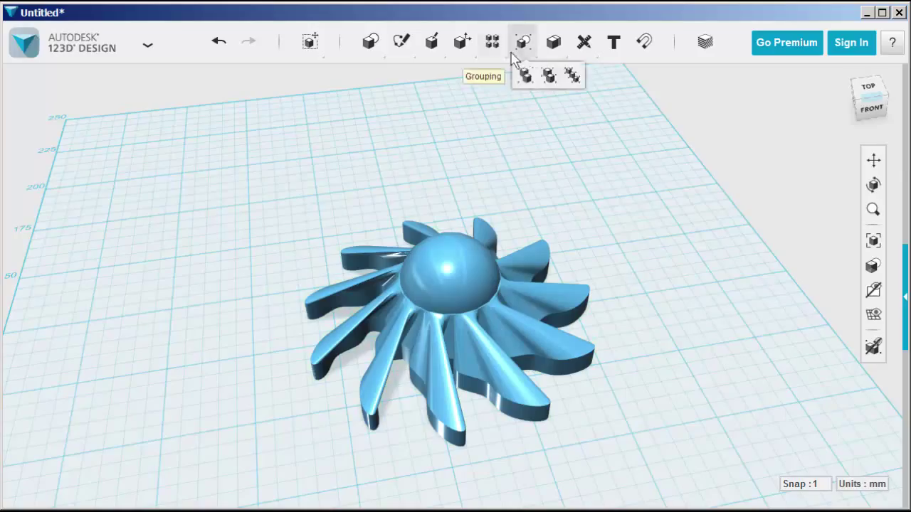
pyautogui.moveTo(552, 44)
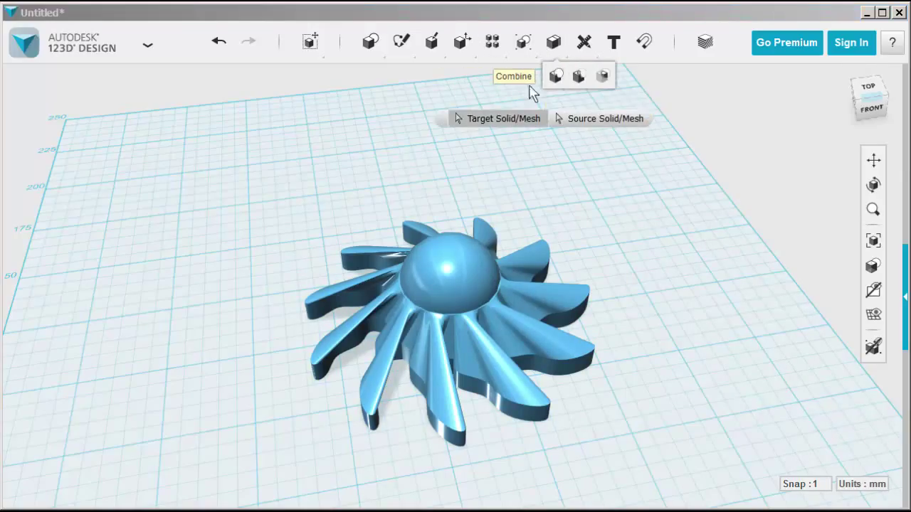
# Step: Combine > Join the sphere with the lofted rays into one solid
pyautogui.click(515, 335)
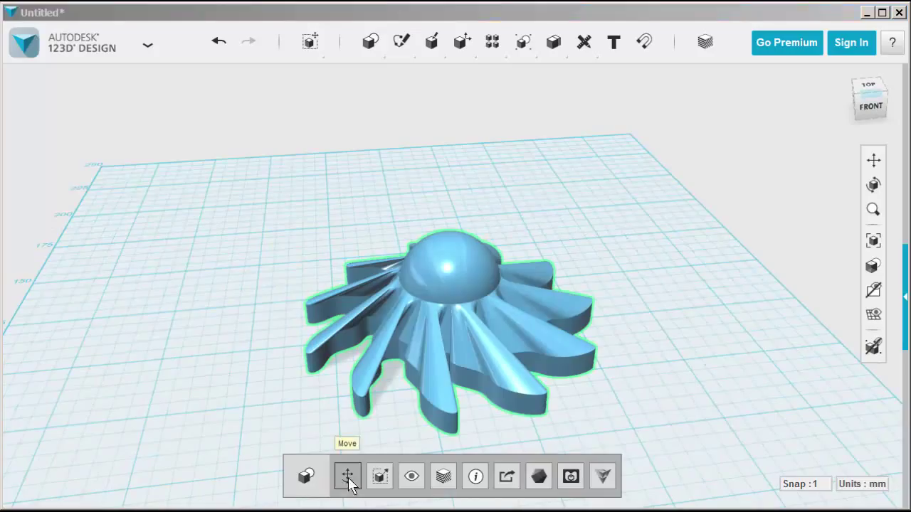
pyautogui.click(347, 476)
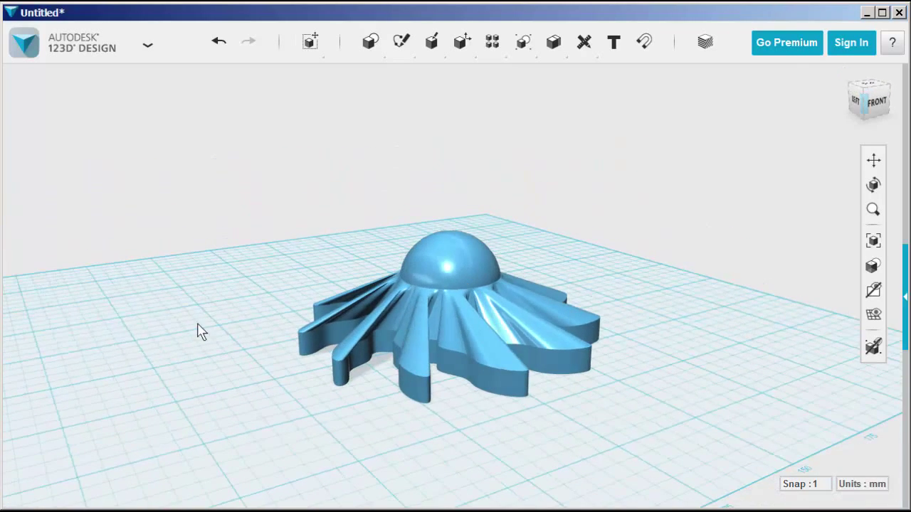
pyautogui.moveTo(202, 330); pyautogui.dragTo(200, 370)
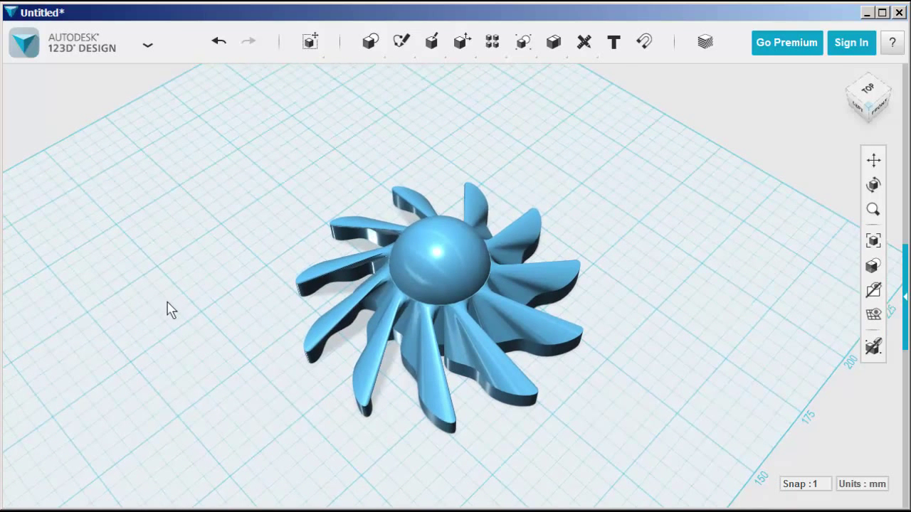
# Step: Select the merged sun sculpture to send it to Meshmixer
pyautogui.click(444, 256)
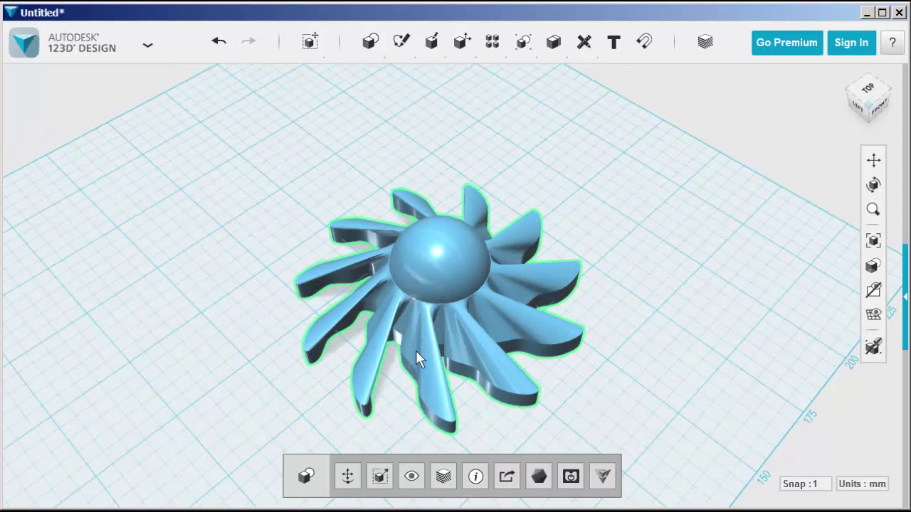
pyautogui.moveTo(538, 475)
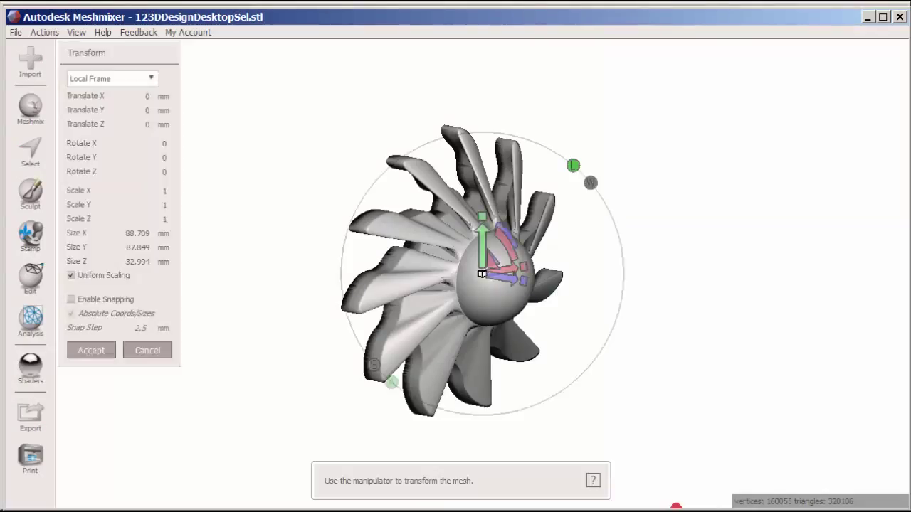
pyautogui.moveTo(501, 253)
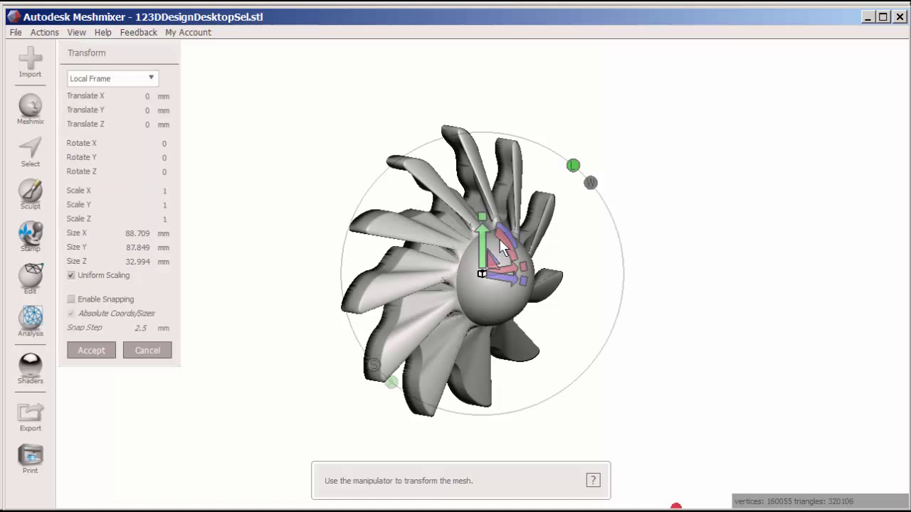
# Step: Rotate the sun -90° about X, lower Y to -39.15 mm onto the grid, and accept
pyautogui.moveTo(484, 228); pyautogui.dragTo(420, 220)
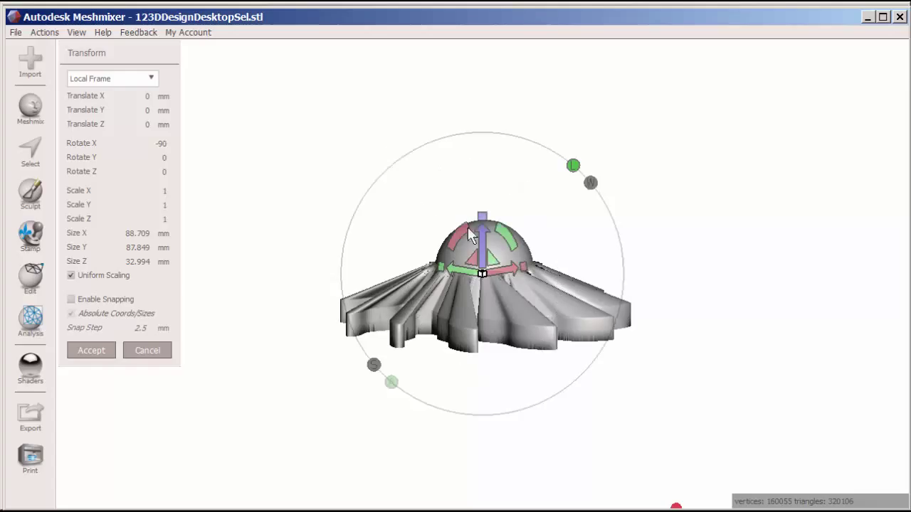
pyautogui.moveTo(482, 214); pyautogui.dragTo(482, 285)
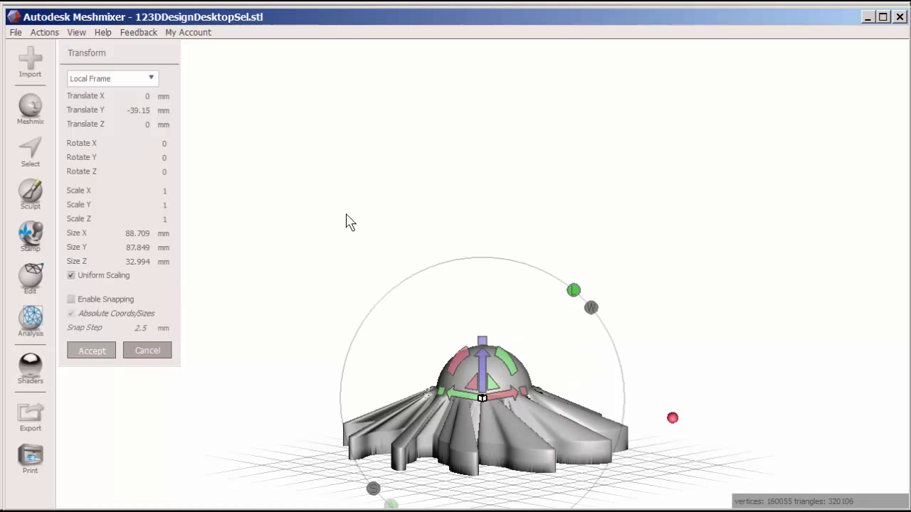
pyautogui.click(91, 350)
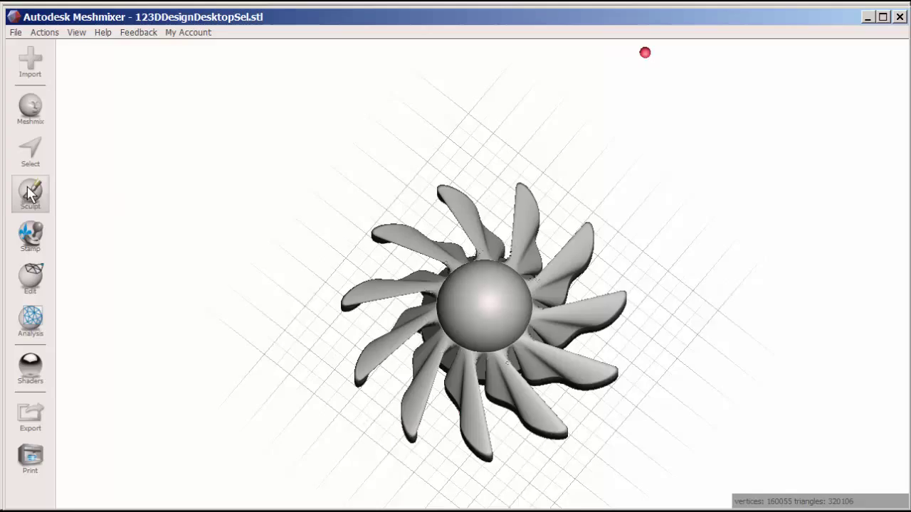
# Step: Sculpt the headphone smiley stencil onto the central sphere with brush size 93
pyautogui.click(30, 193)
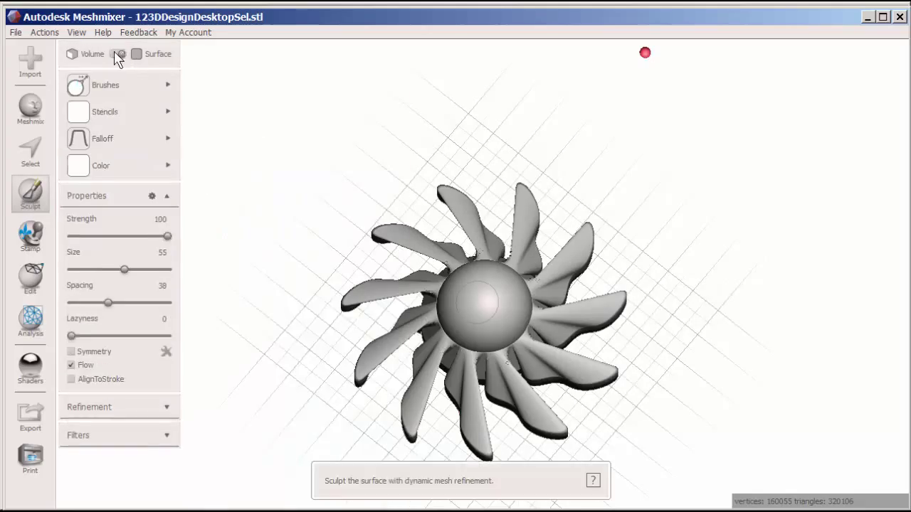
pyautogui.click(105, 111)
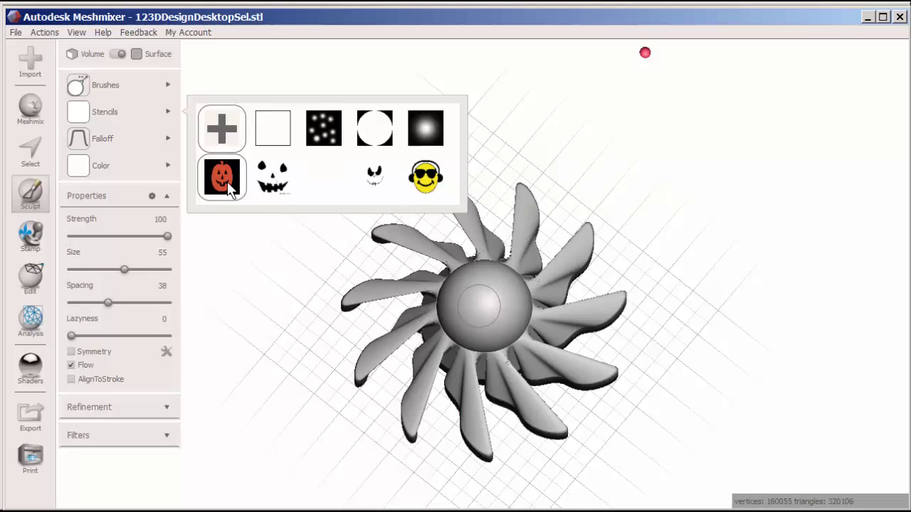
pyautogui.click(424, 177)
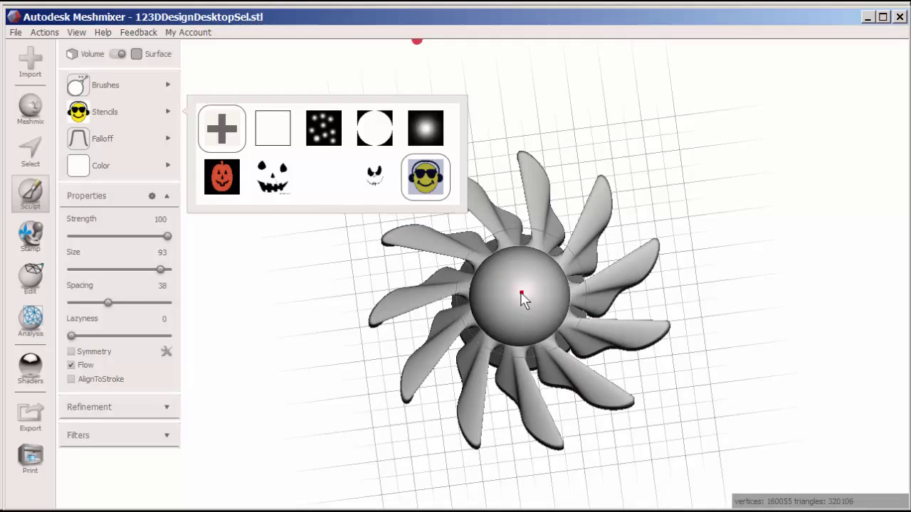
pyautogui.click(518, 297)
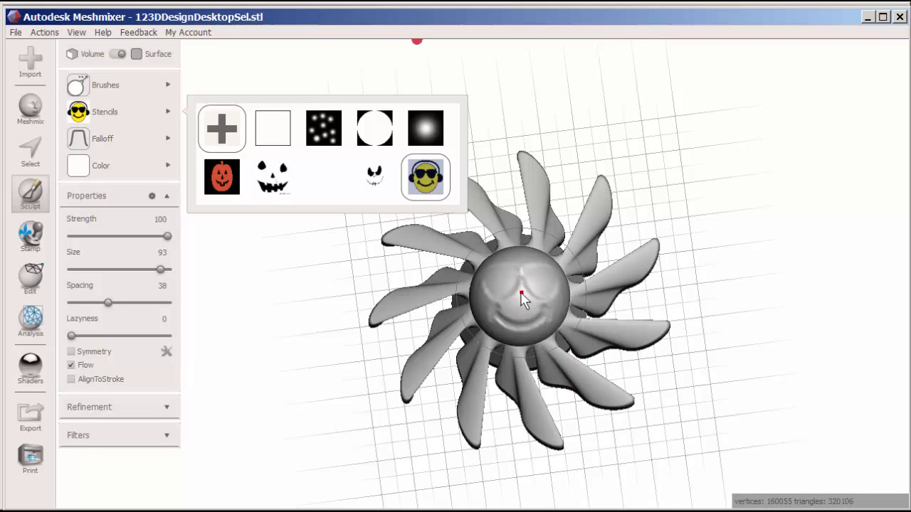